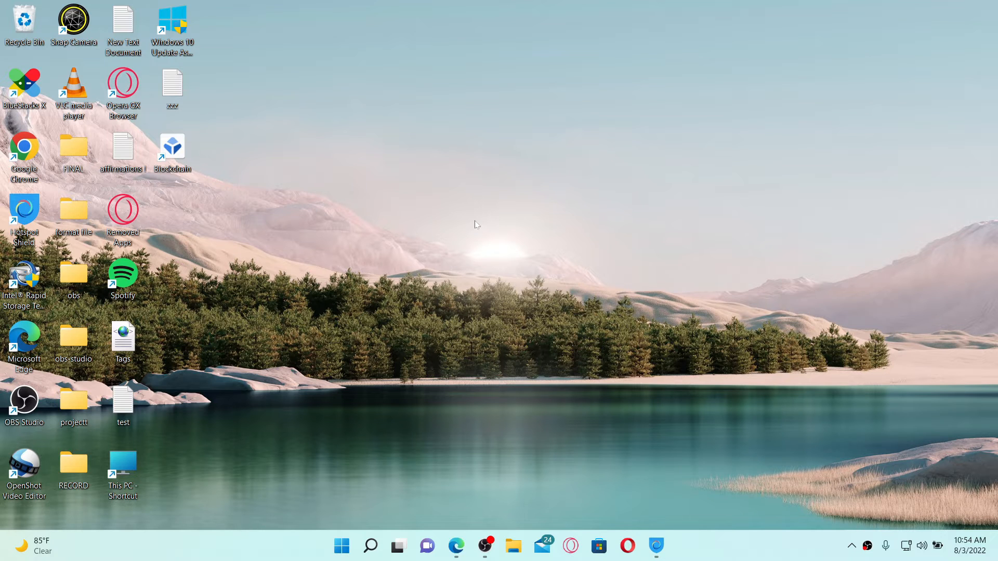
click(456, 546)
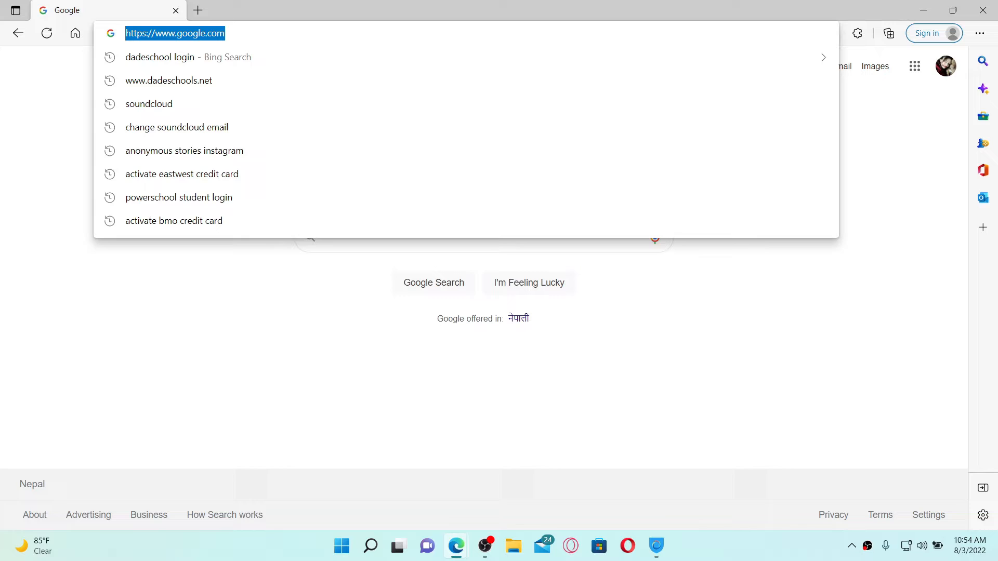
text(www.primevideo.com)
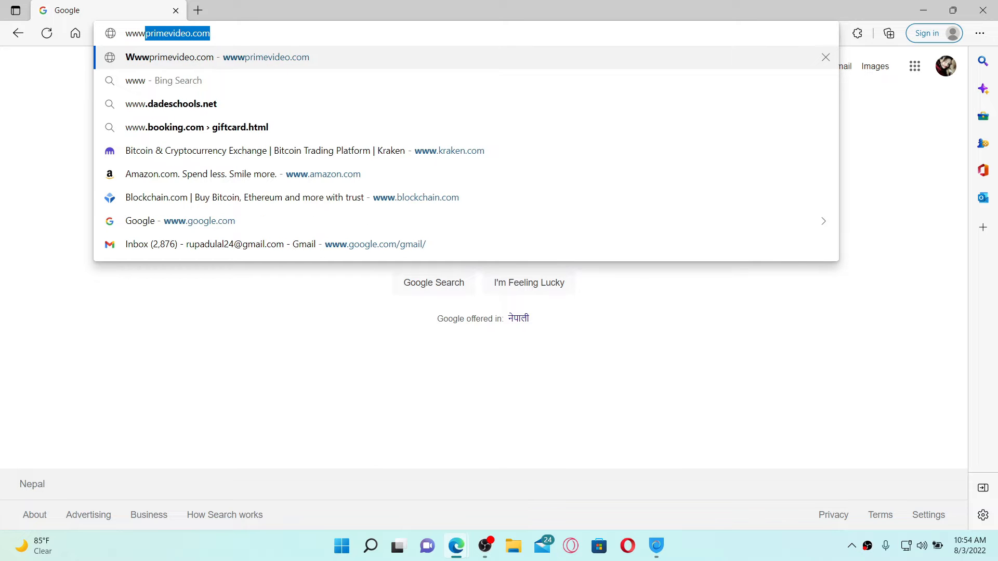
text(www.epi)
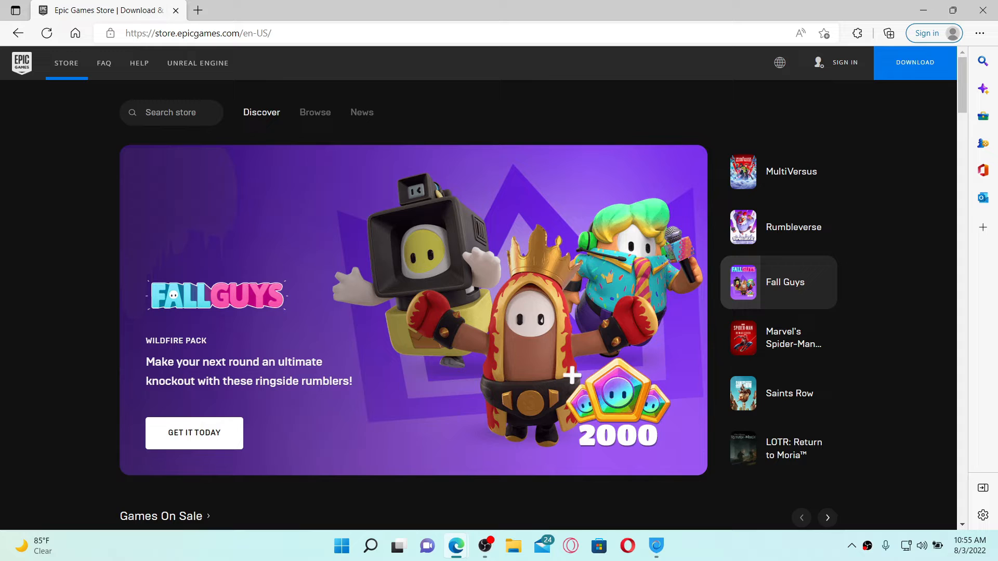
- Dismiss page prompts and select SIGN IN in the store's top navigation bar
click(793, 338)
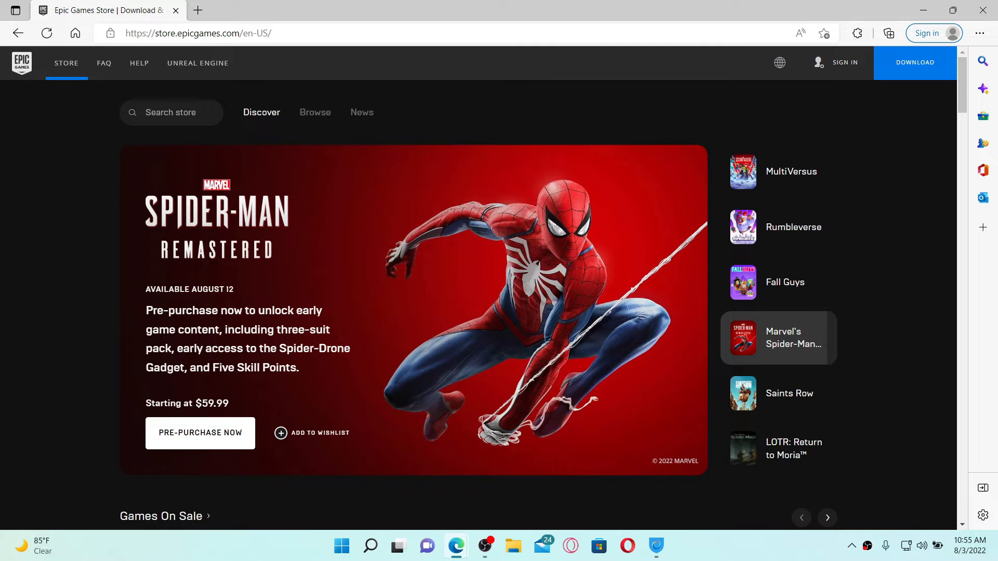
click(789, 393)
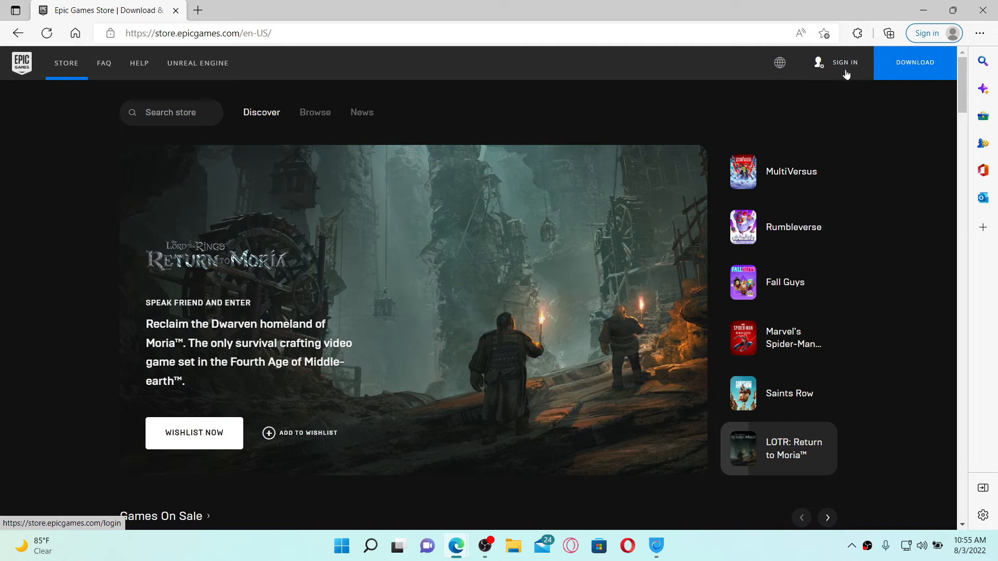
mouse_move(825, 71)
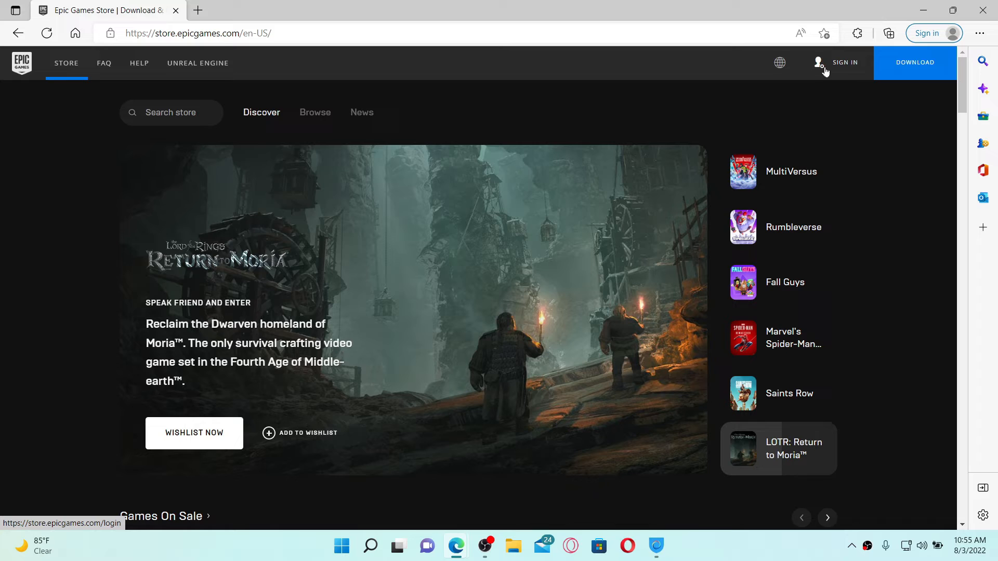
mouse_move(839, 67)
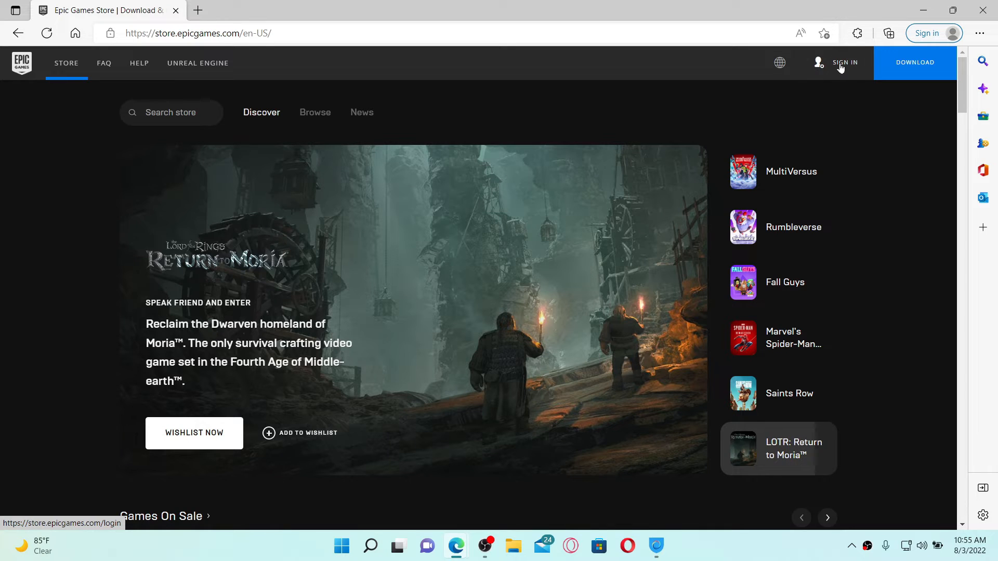
click(844, 63)
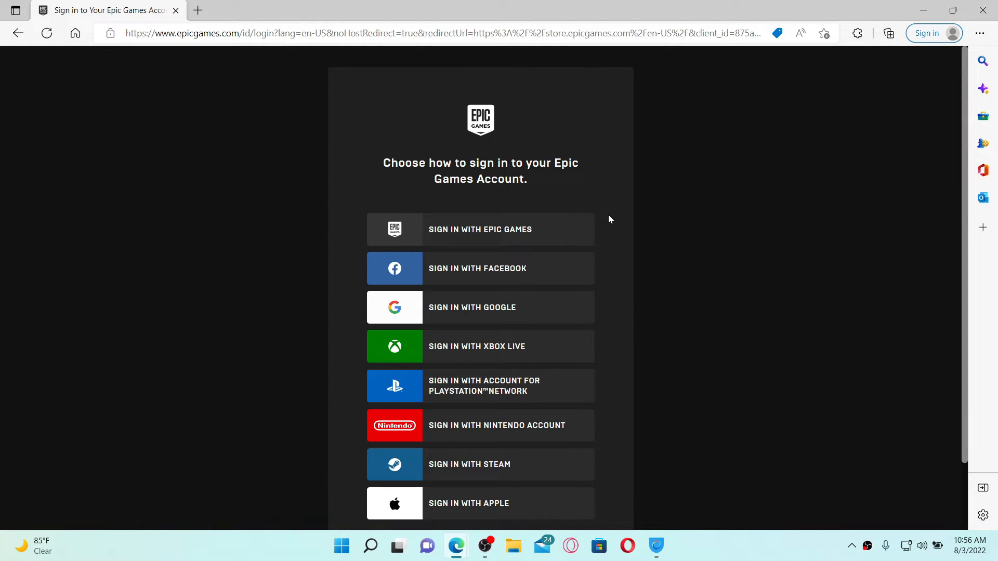
- Scroll the sign-in options and choose 'Sign in with Epic Games'
scroll(down, 3)
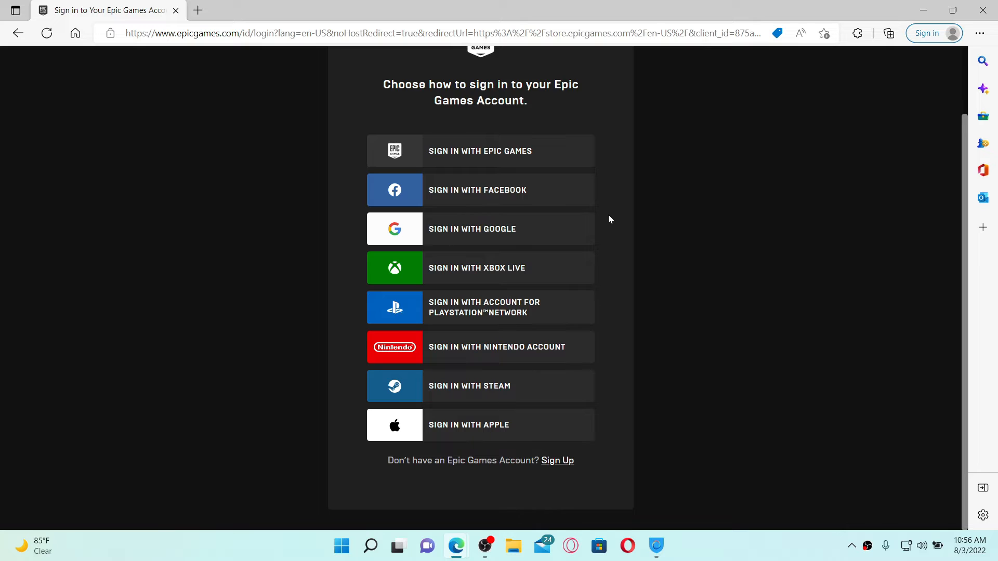
mouse_move(482, 238)
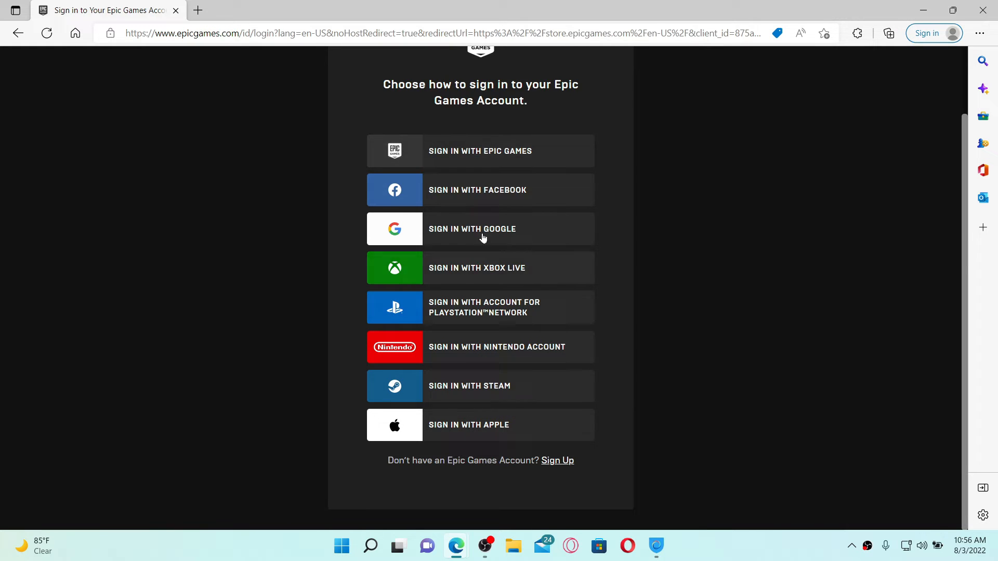
mouse_move(457, 443)
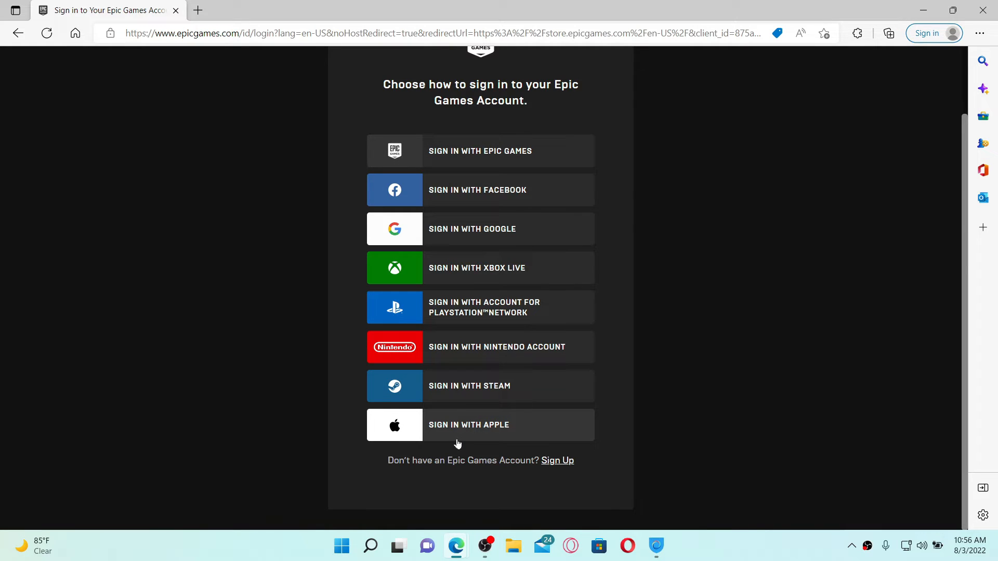
mouse_move(553, 460)
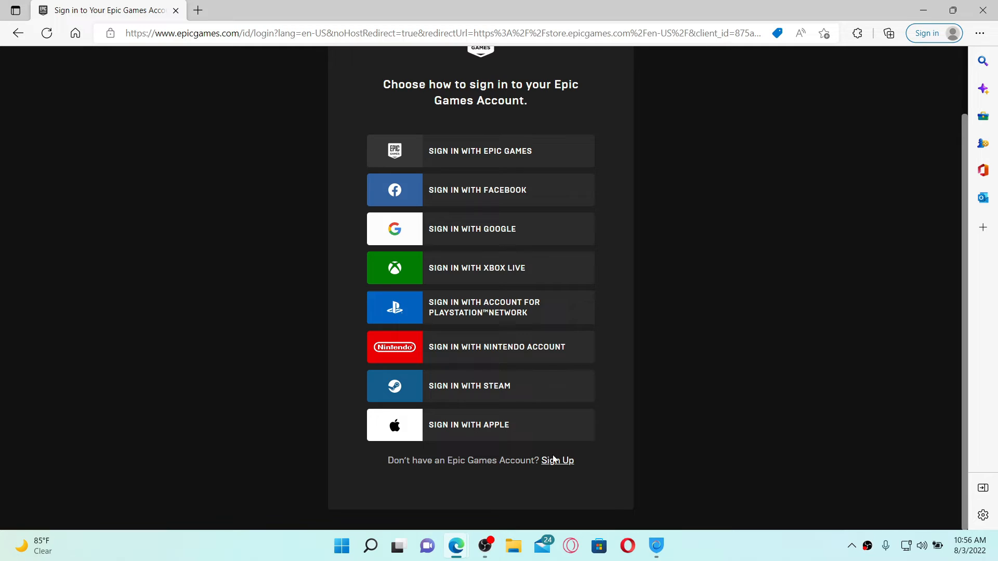
mouse_move(565, 470)
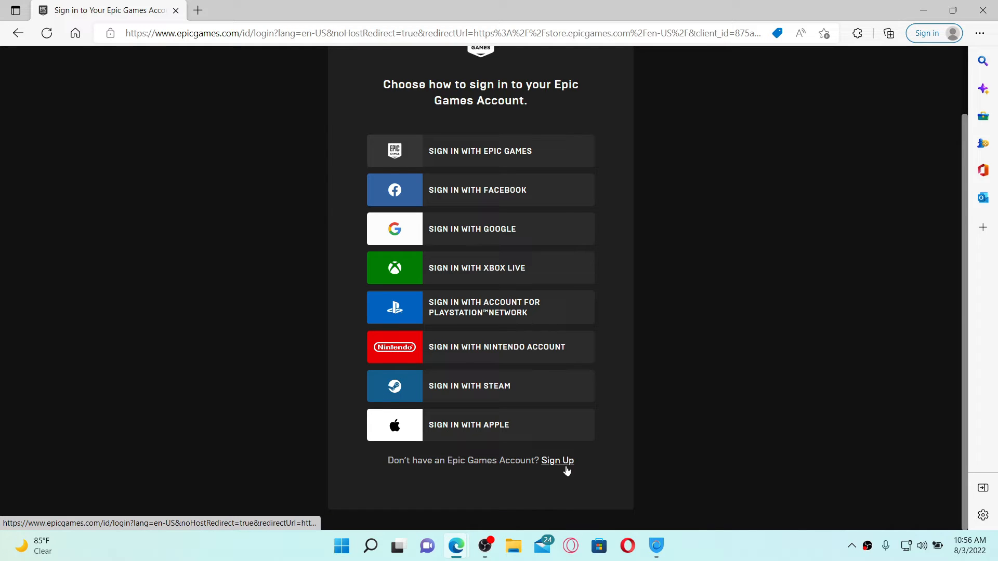
mouse_move(556, 460)
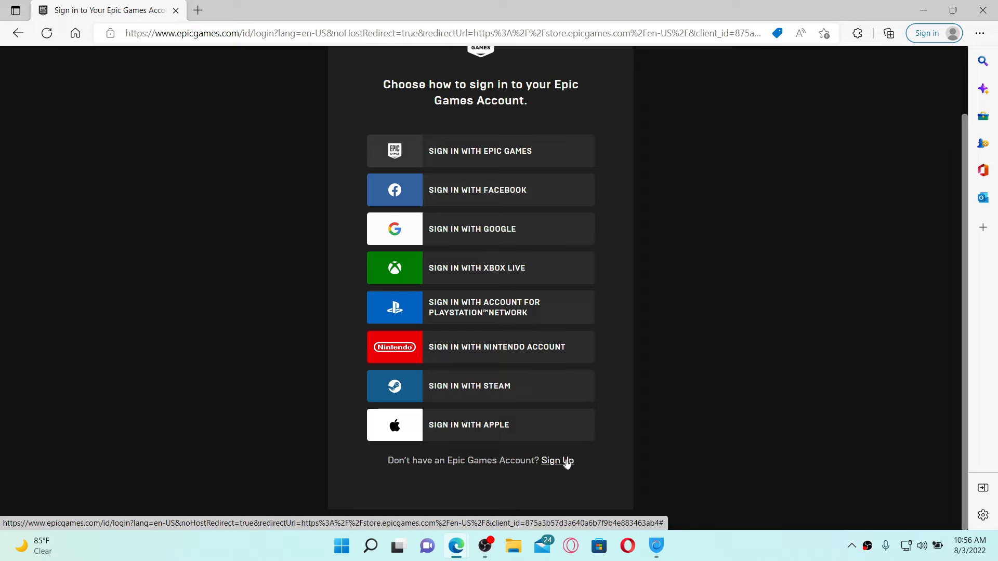
mouse_move(493, 124)
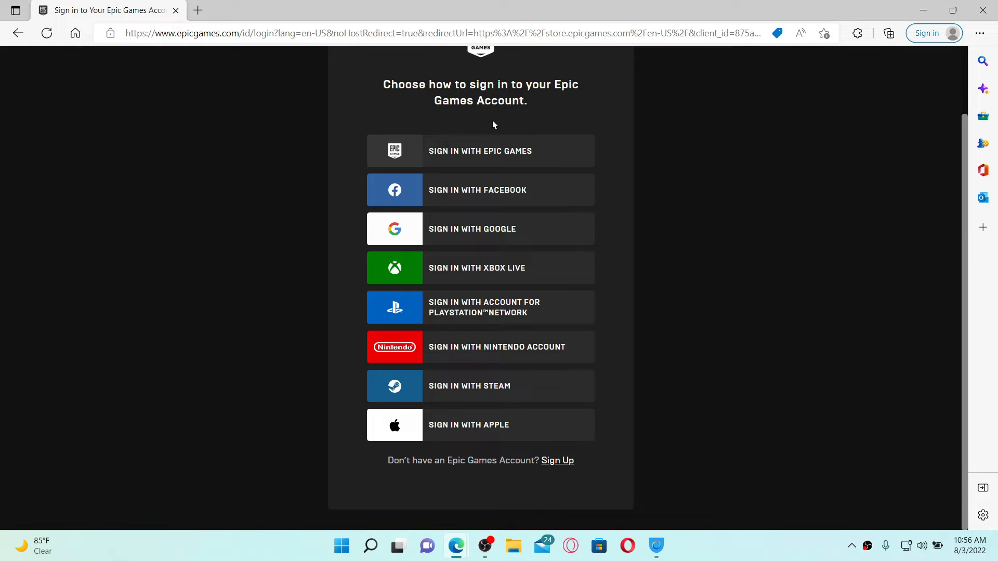
mouse_move(485, 156)
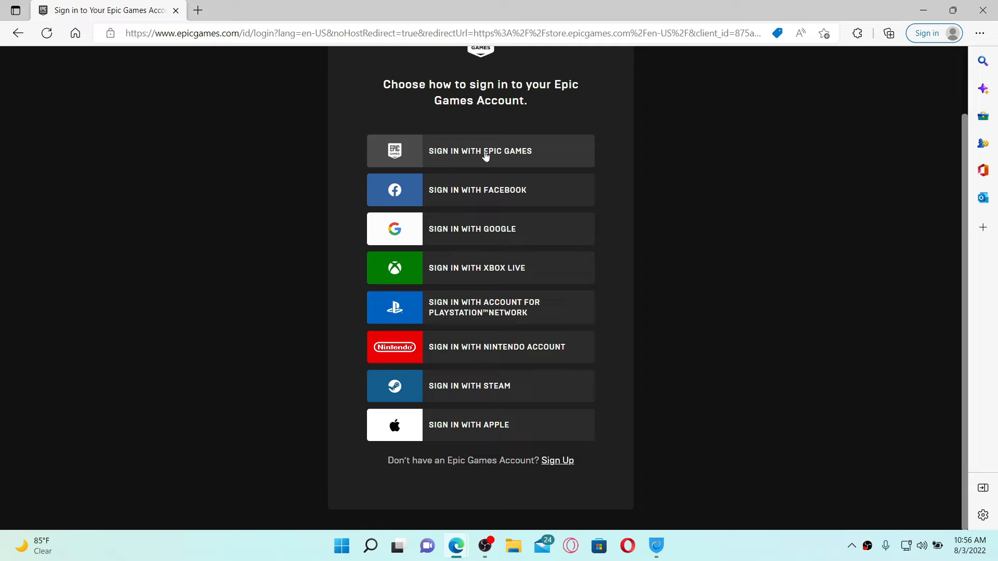
mouse_move(520, 155)
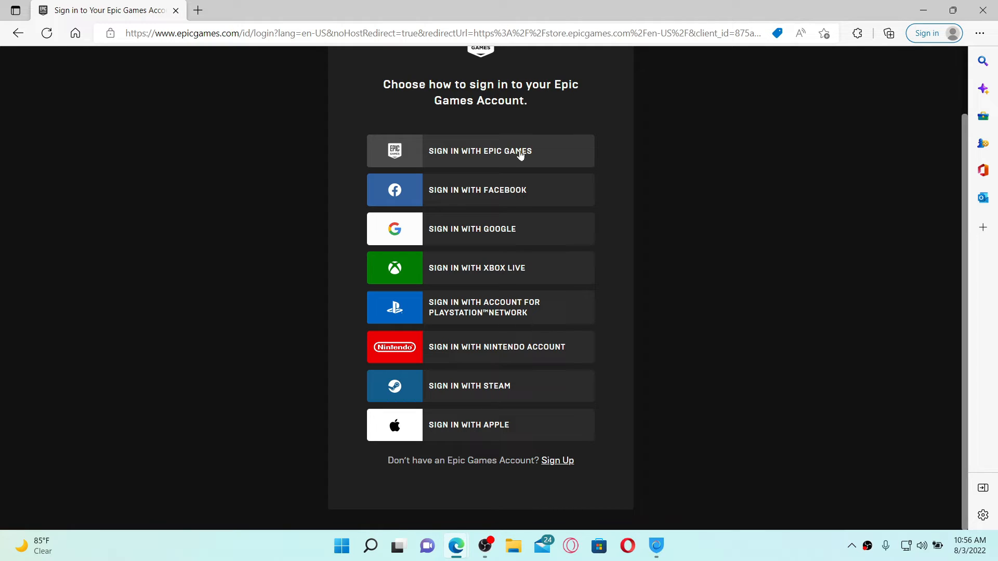
mouse_move(447, 161)
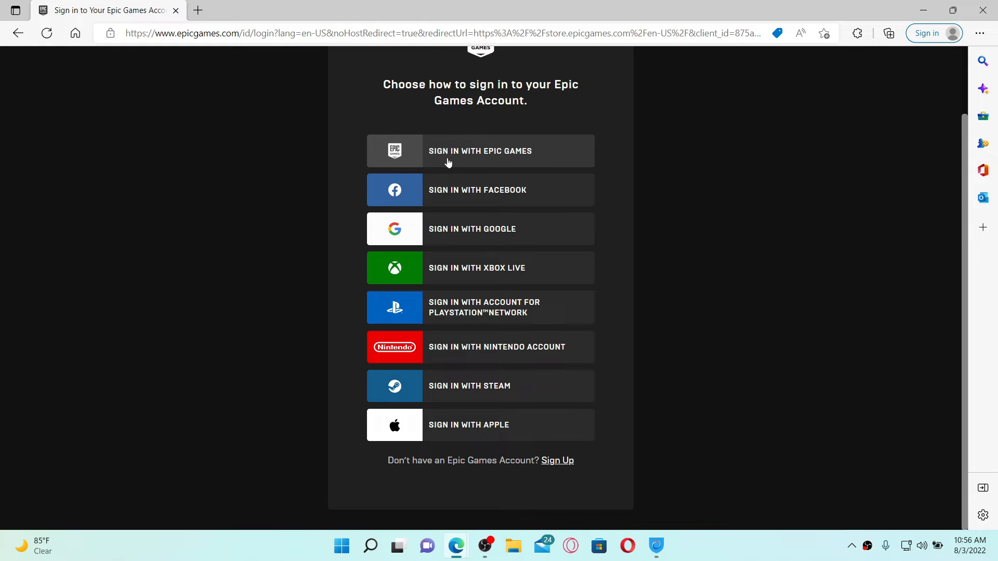
click(479, 151)
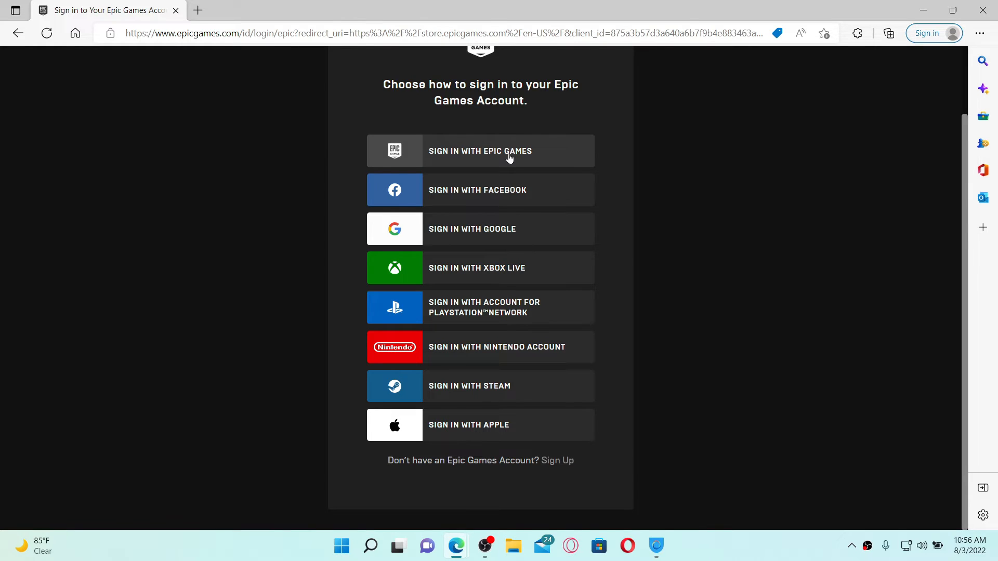
- Autofill the saved 'rupa' email and password, leaving Remember me checked
click(479, 150)
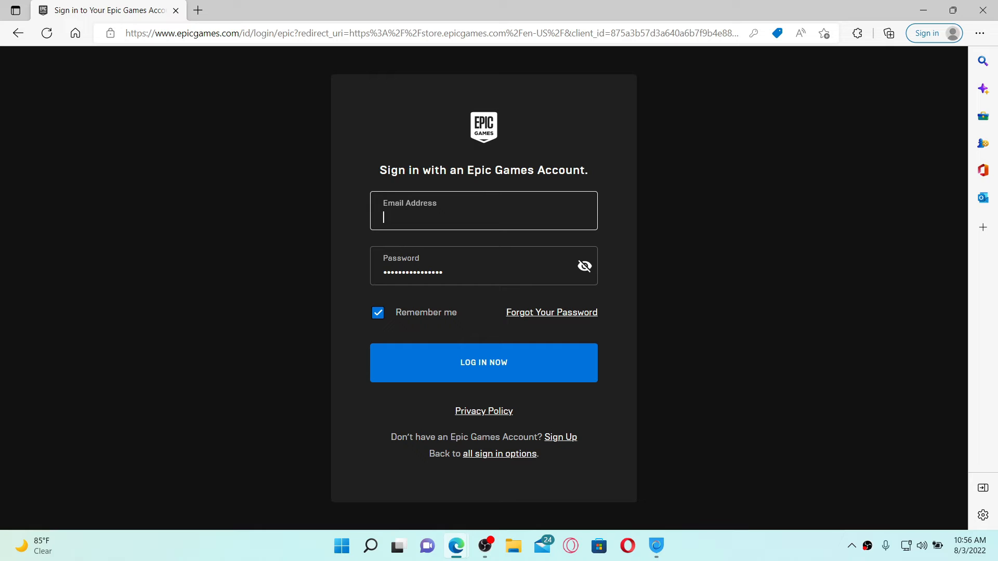
text(rupadula)
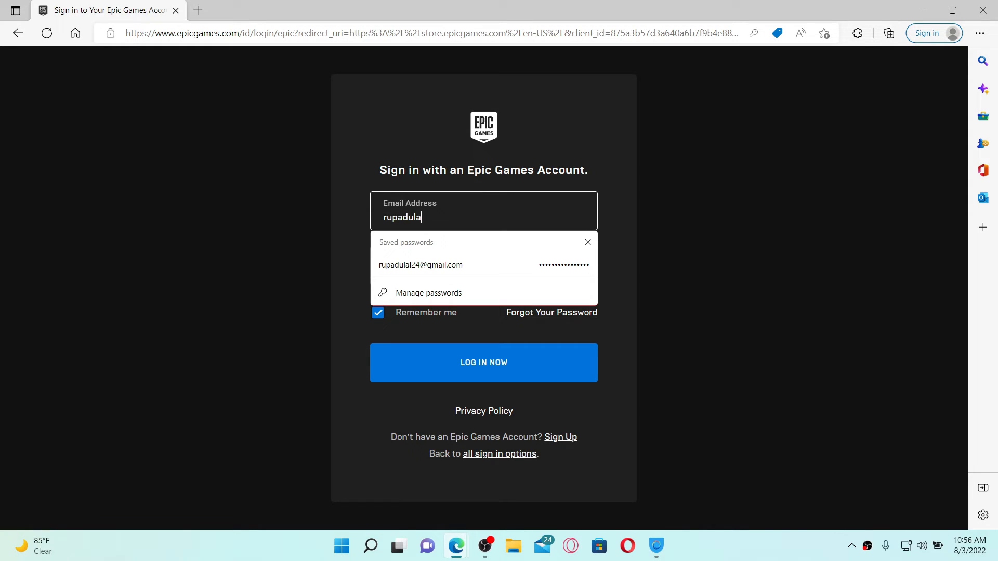
click(420, 265)
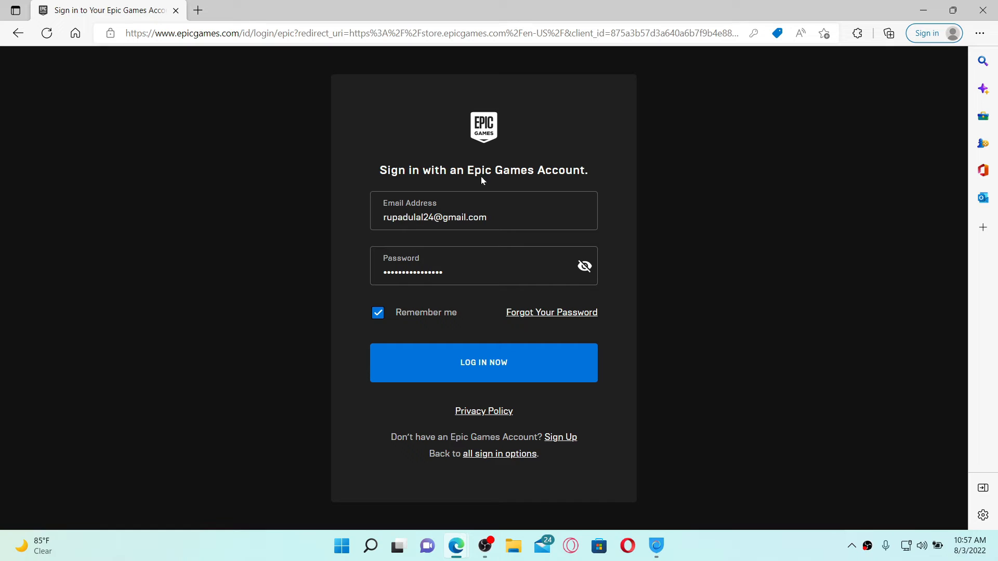
mouse_move(436, 246)
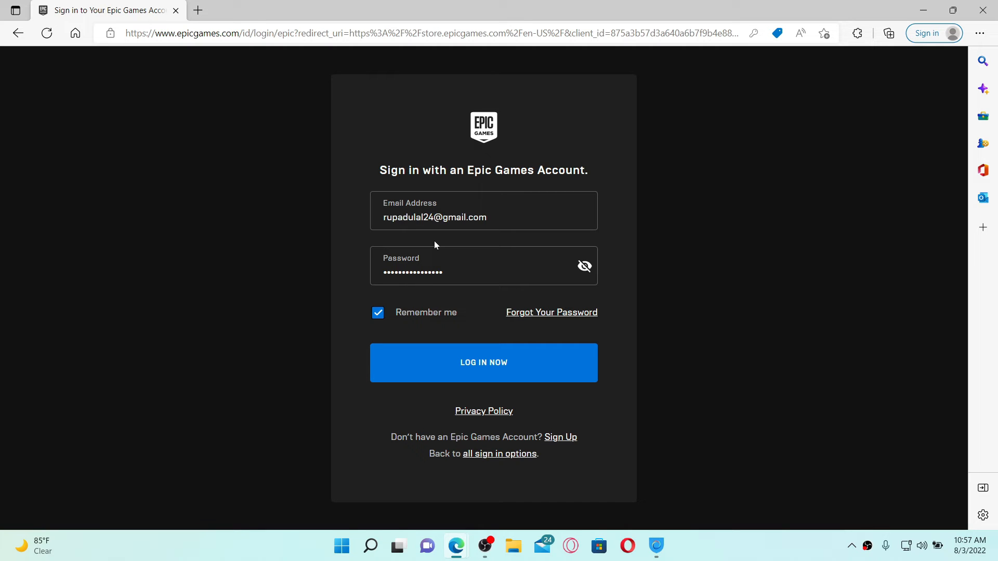
mouse_move(483, 366)
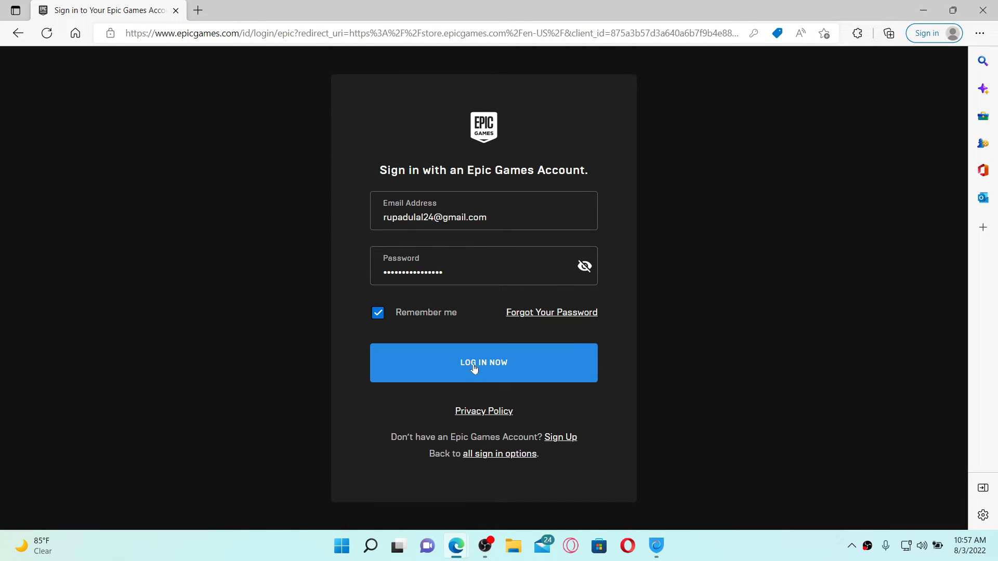
mouse_move(521, 231)
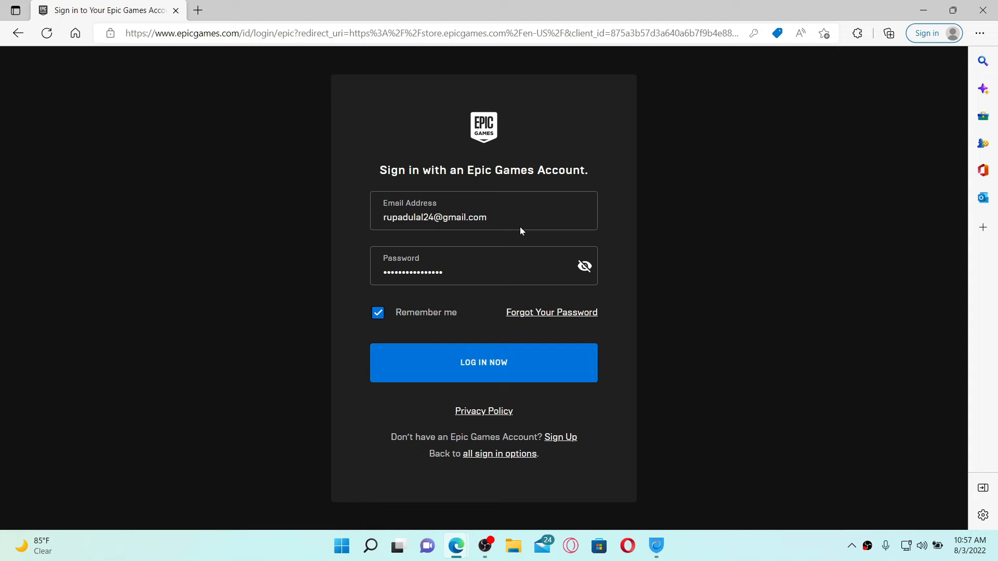
mouse_move(527, 295)
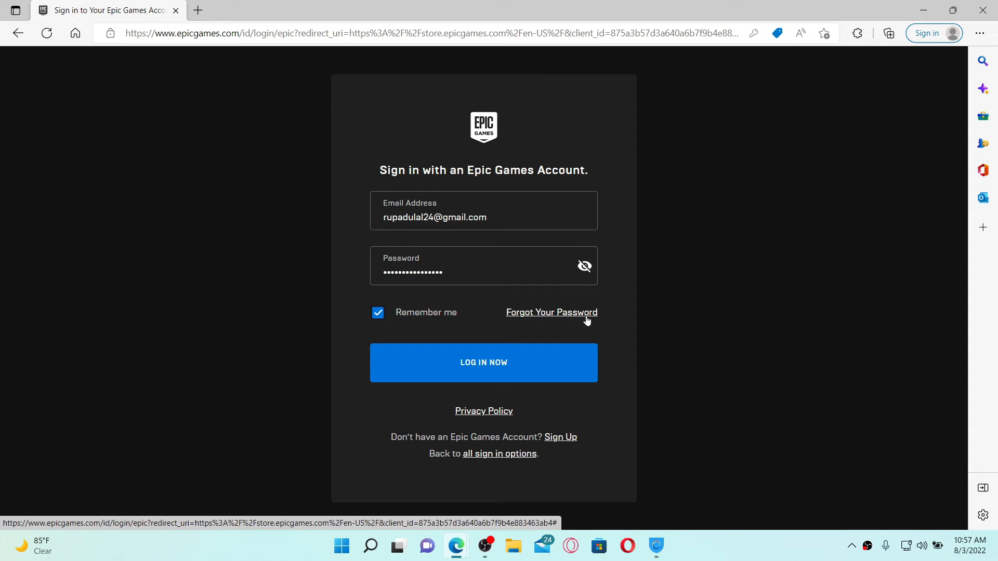
mouse_move(573, 317)
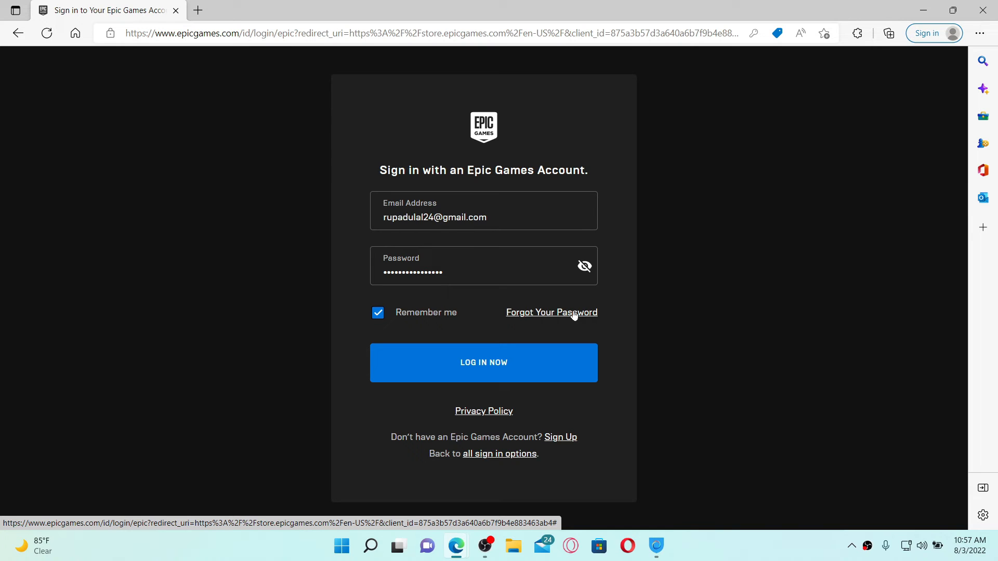
mouse_move(477, 184)
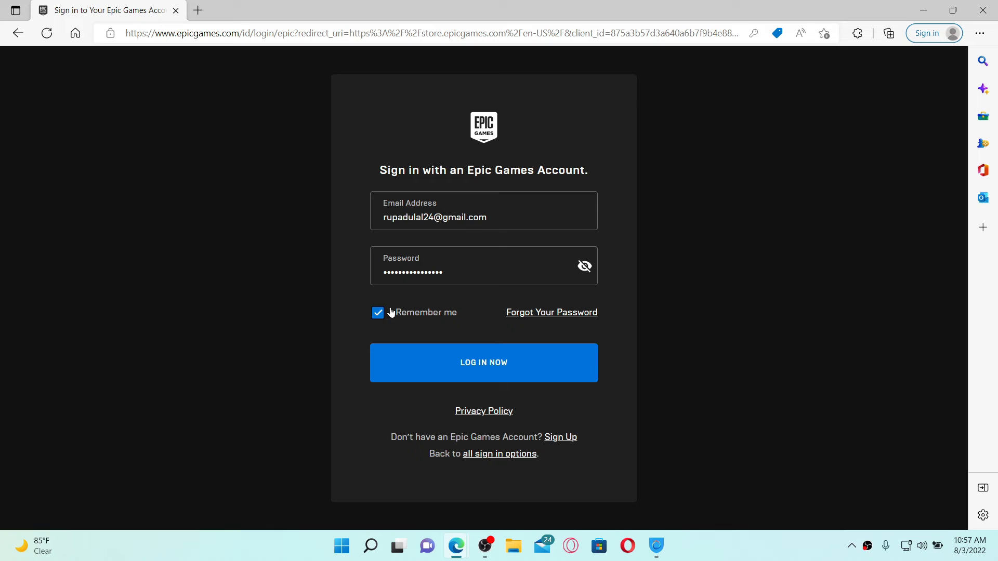
mouse_move(378, 312)
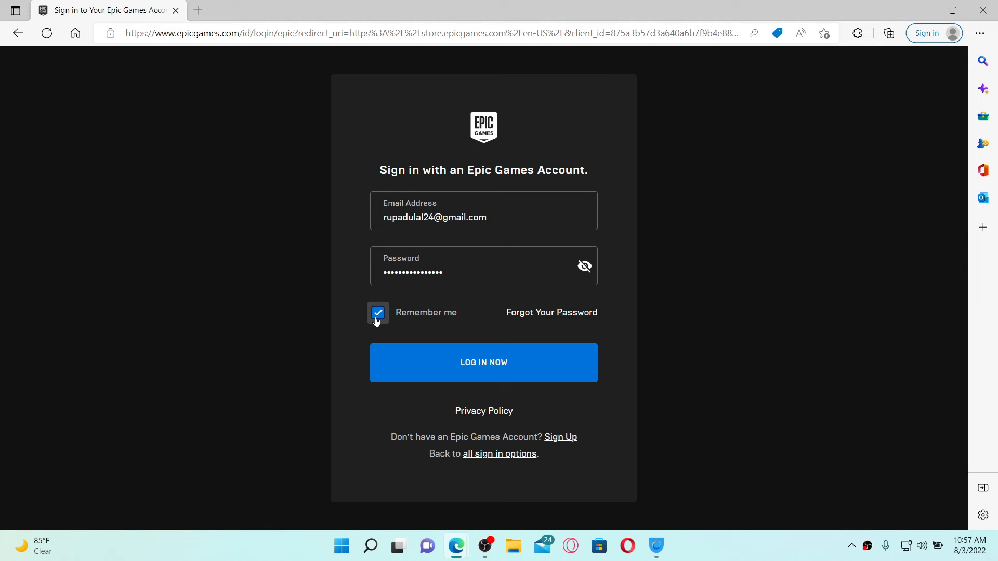
click(377, 312)
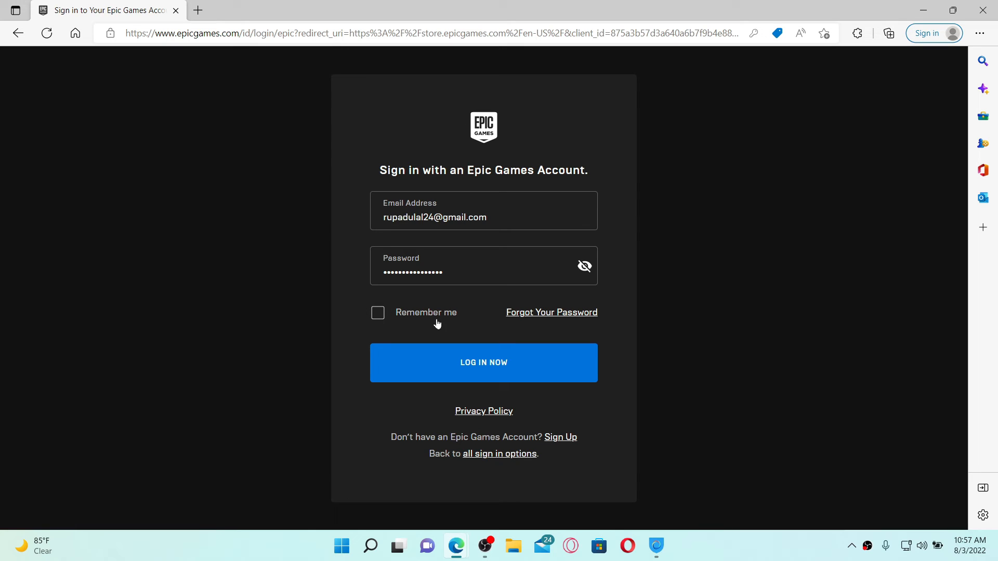
click(378, 312)
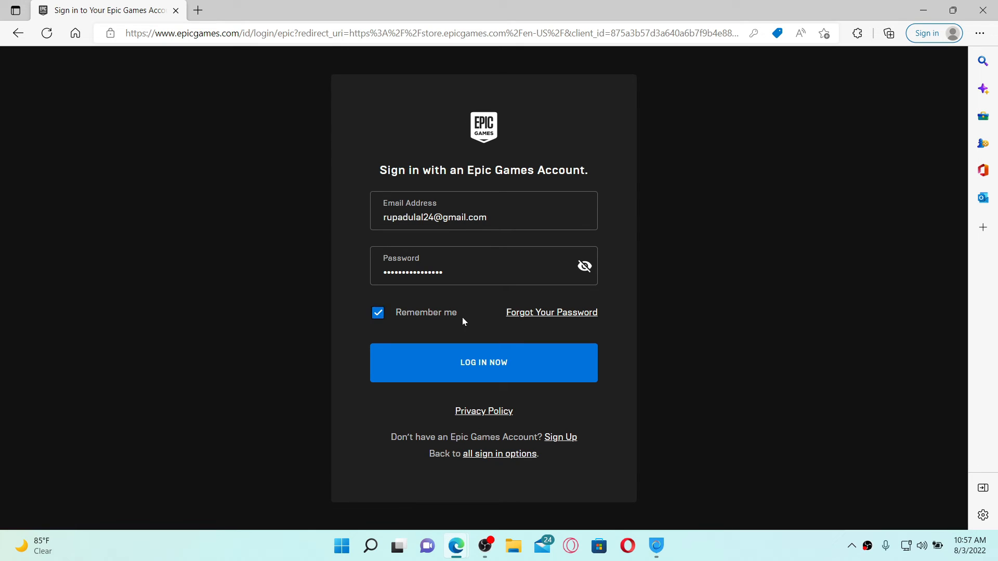
mouse_move(522, 363)
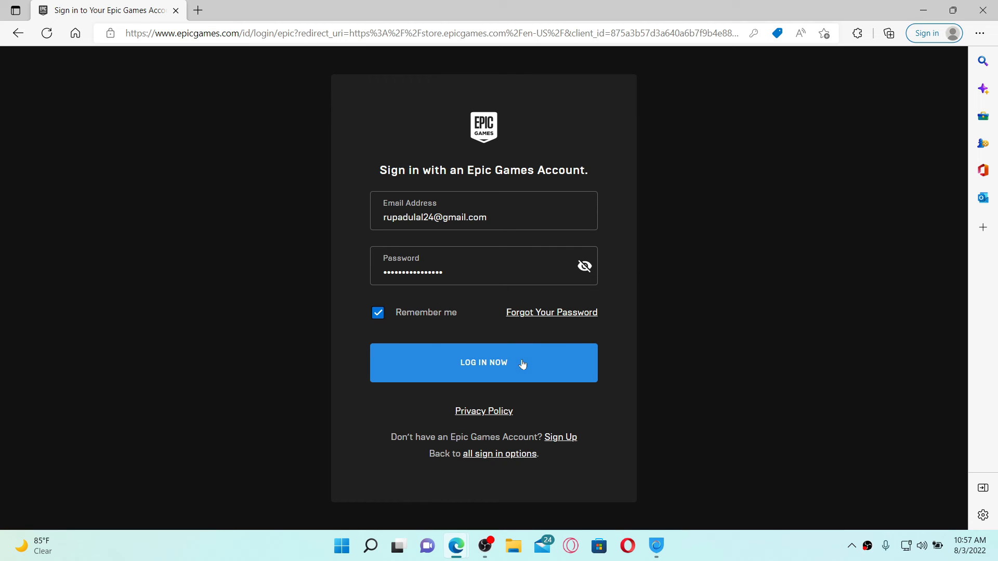
- Log in, pass the boat image captcha, and minimize the Edge window
click(483, 362)
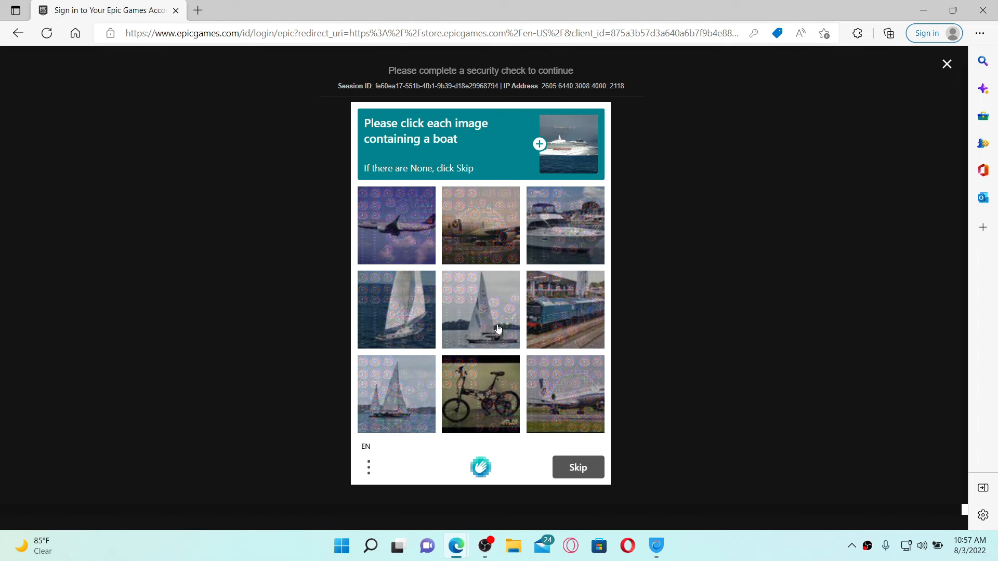
click(576, 467)
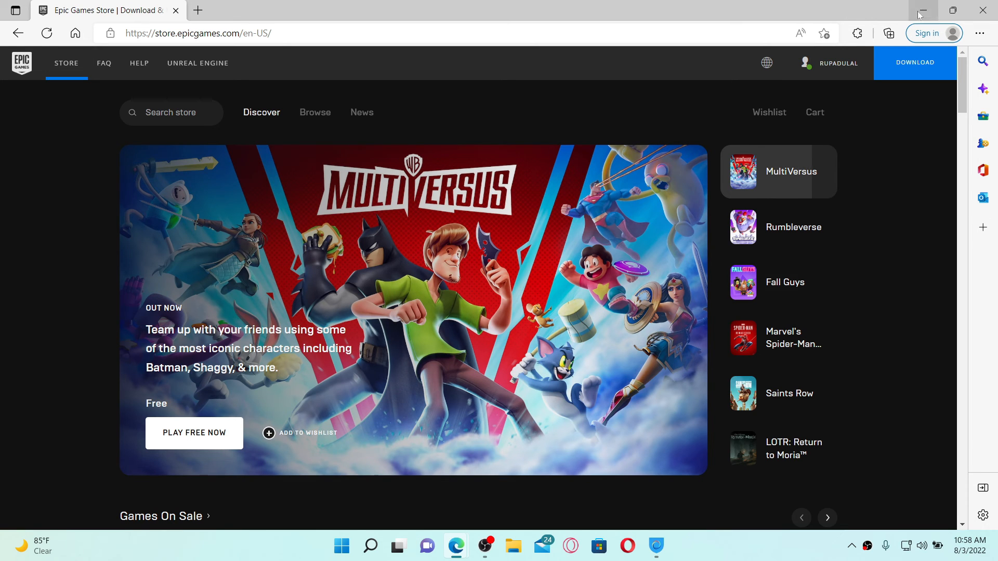
click(919, 11)
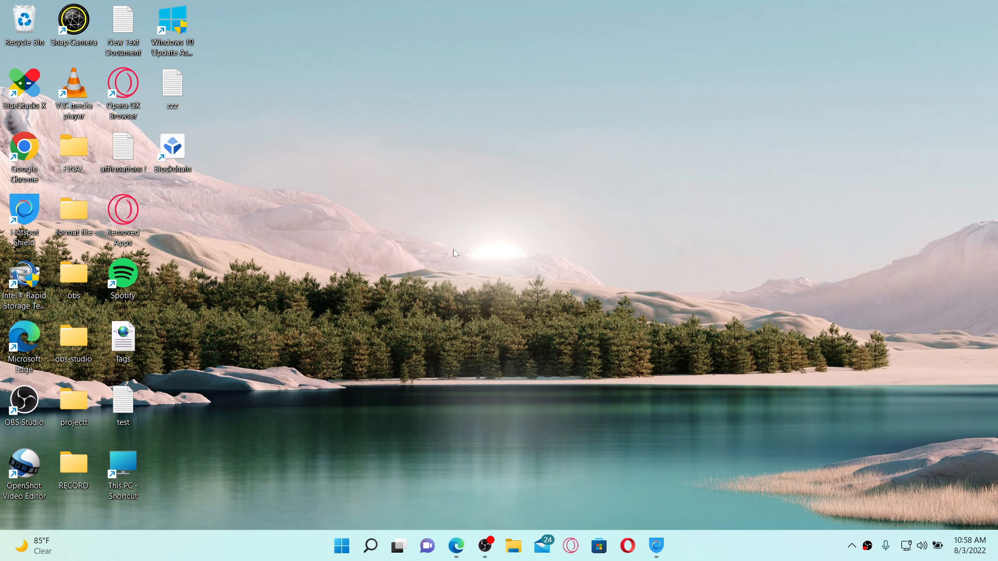